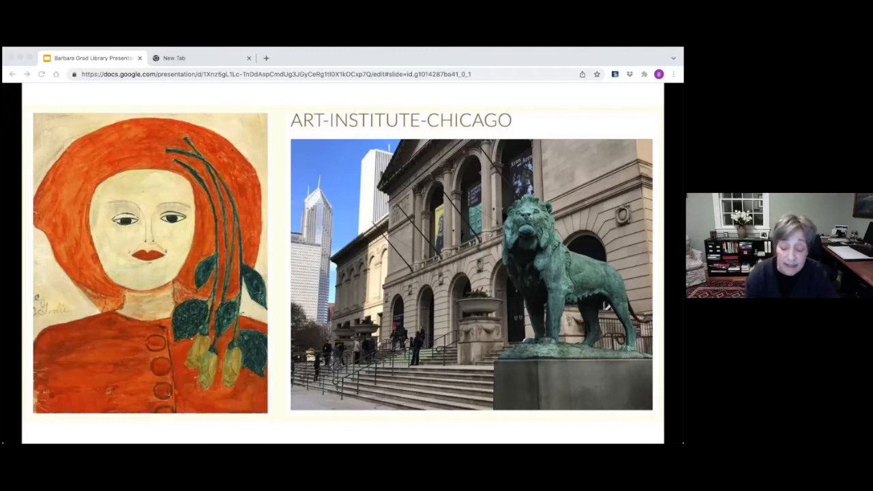
Advance from the Art Institute of Chicago slide to Joseph E. Yoakum's two landscape drawings.
{"action": "key", "text": "right"}
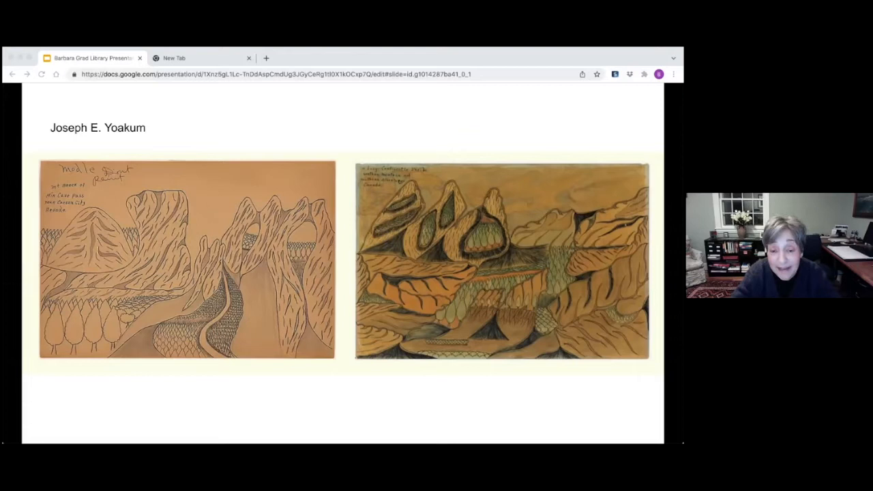
Advance to the '1975 Beginning' slide with two abstract collage works.
{"action": "key", "text": "right"}
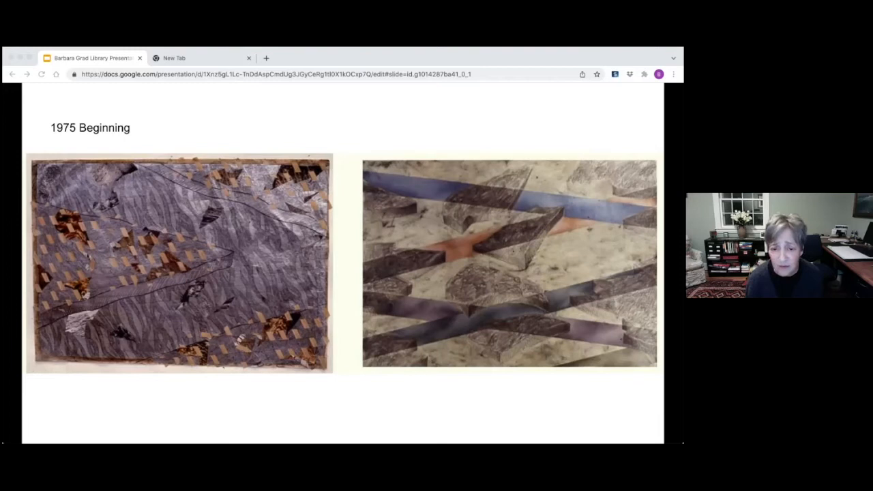
{"action": "key", "text": "Right"}
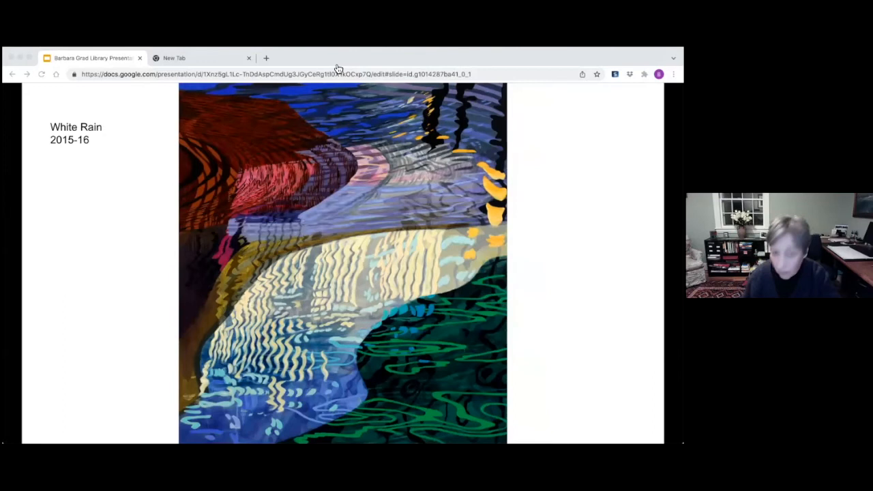
Advance to the 'White Rain, 2015-16' slide of two abstract canyon-and-water paintings.
{"action": "key", "text": "Right"}
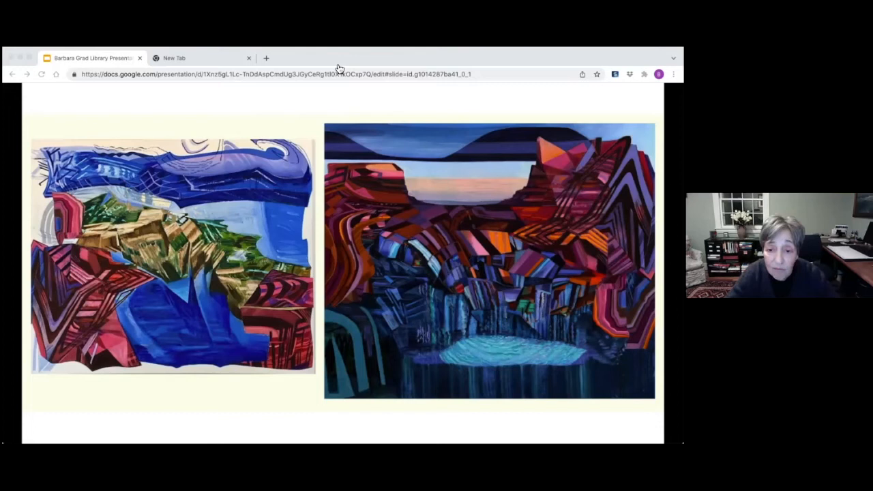
{"action": "mouse_move", "coordinate": [514, 54]}
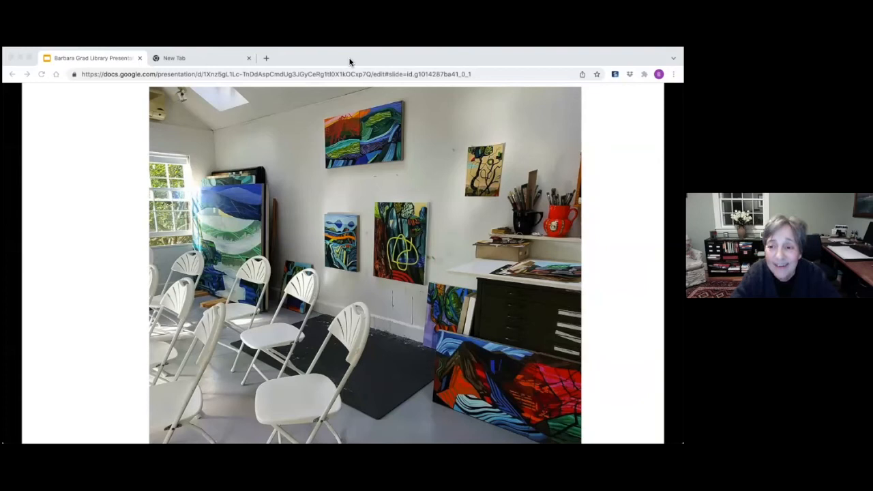
{"action": "mouse_move", "coordinate": [308, 53]}
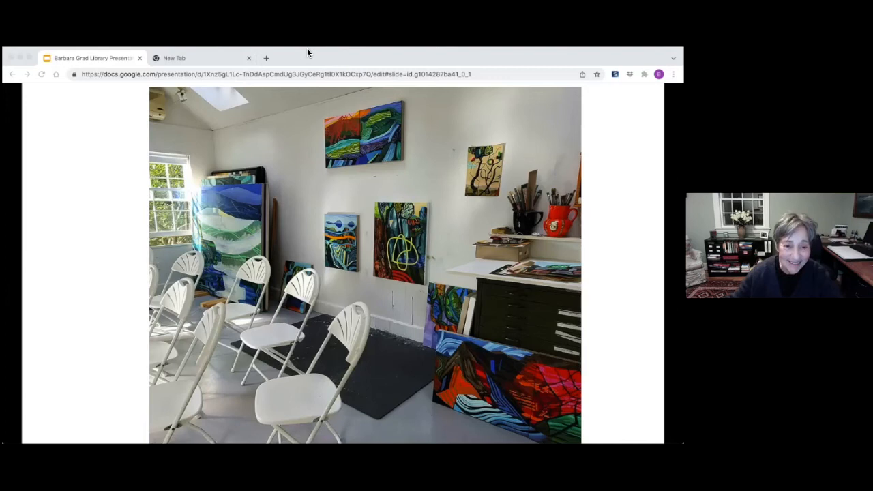